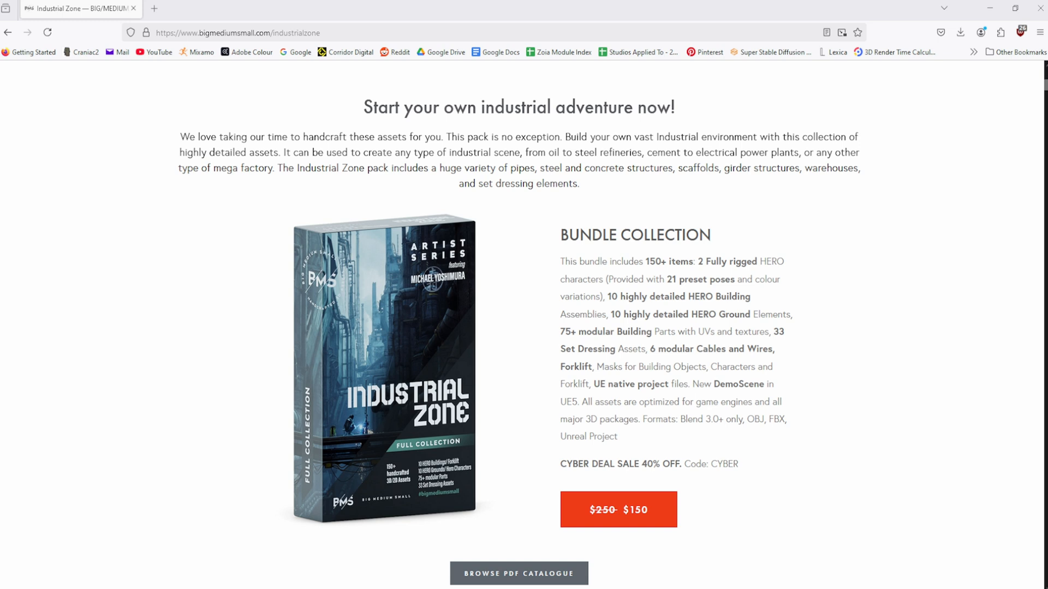
Open the Automotive Winter Scene listing on Fab, already marked Saved in My Library
{"action": "scroll", "scroll_direction": "up", "scroll_amount": 3}
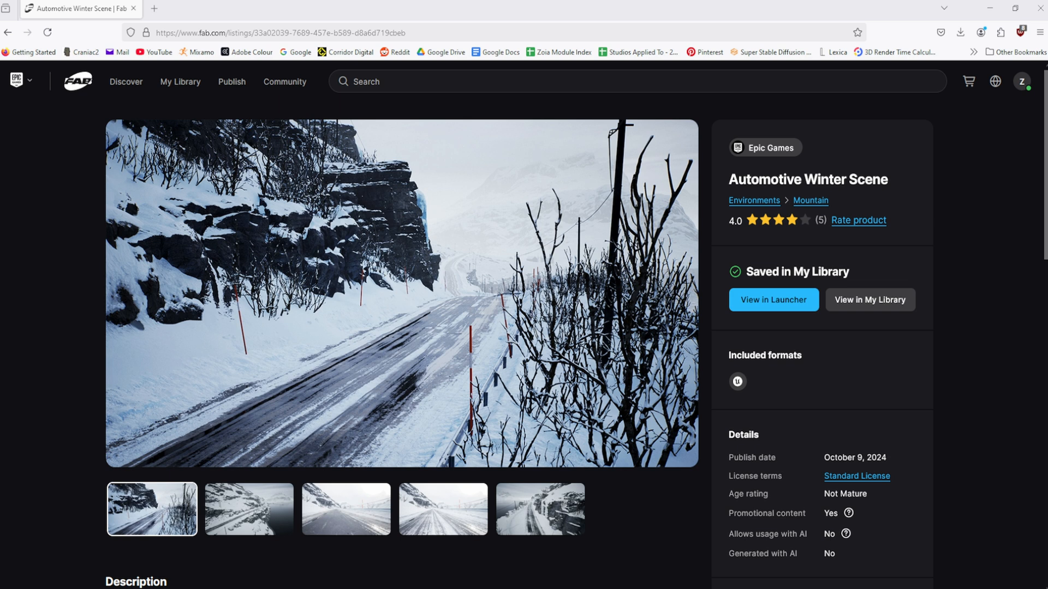
{"action": "left_click", "coordinate": [538, 508]}
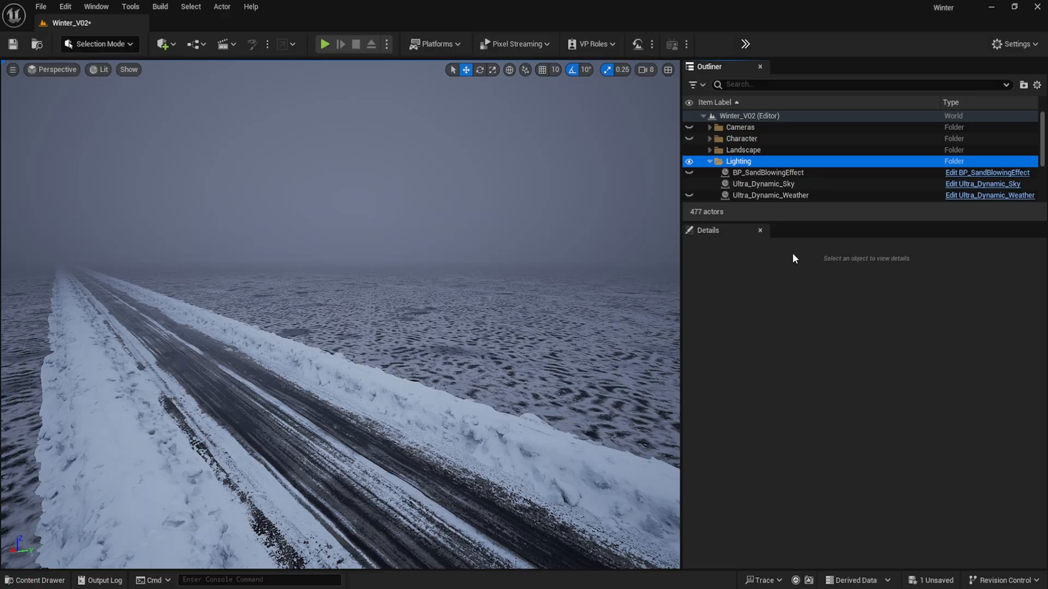
{"action": "mouse_move", "coordinate": [828, 195]}
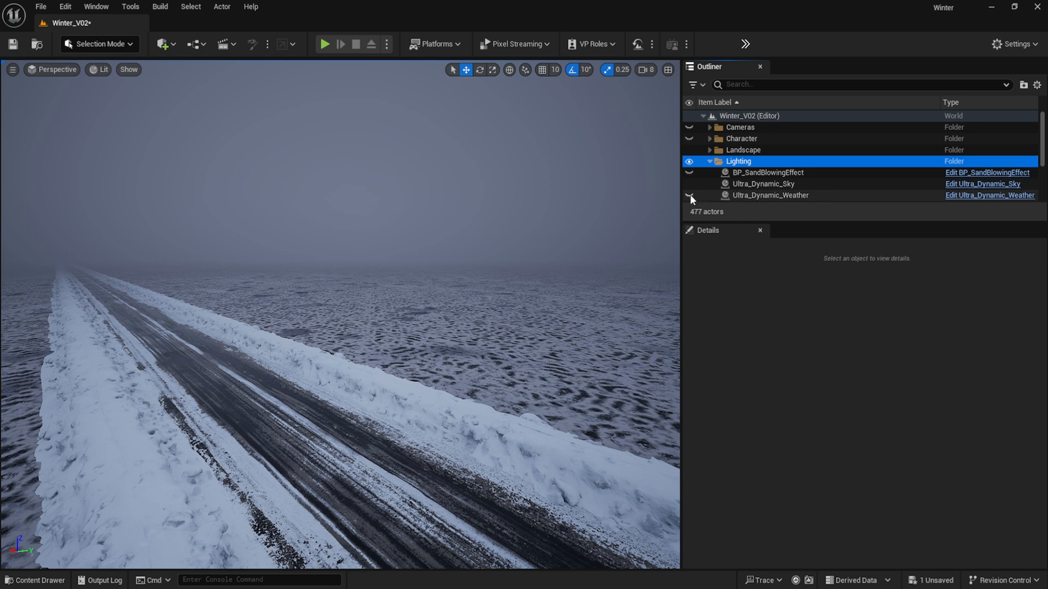
Unhide Ultra_Dynamic_Weather in the Lighting folder to fill the road with snow and fog
{"action": "left_click", "coordinate": [769, 195]}
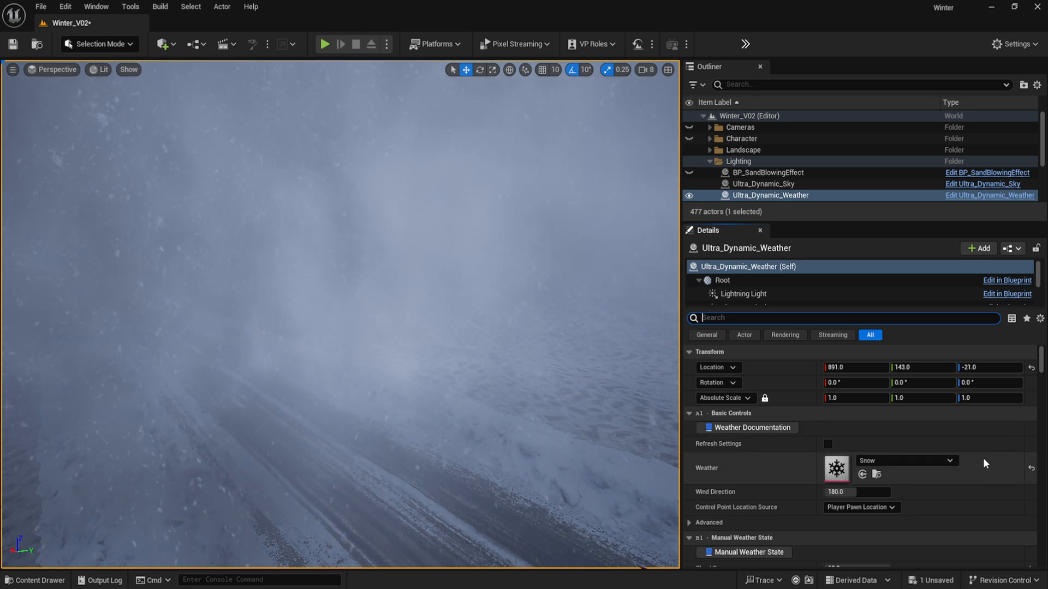
Filter the weather actor's Details by 'post process', 'wind' and 'fog' to reach Volumetric Fog Particles
{"action": "type", "text": "post process"}
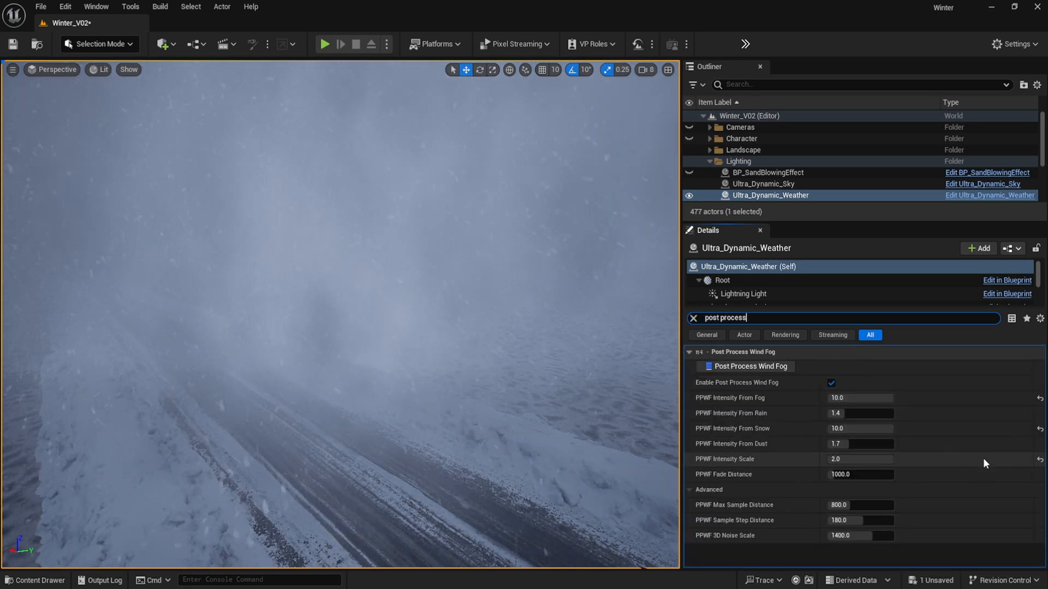
{"action": "type", "text": "win"}
{"action": "type", "text": "volumetric"}
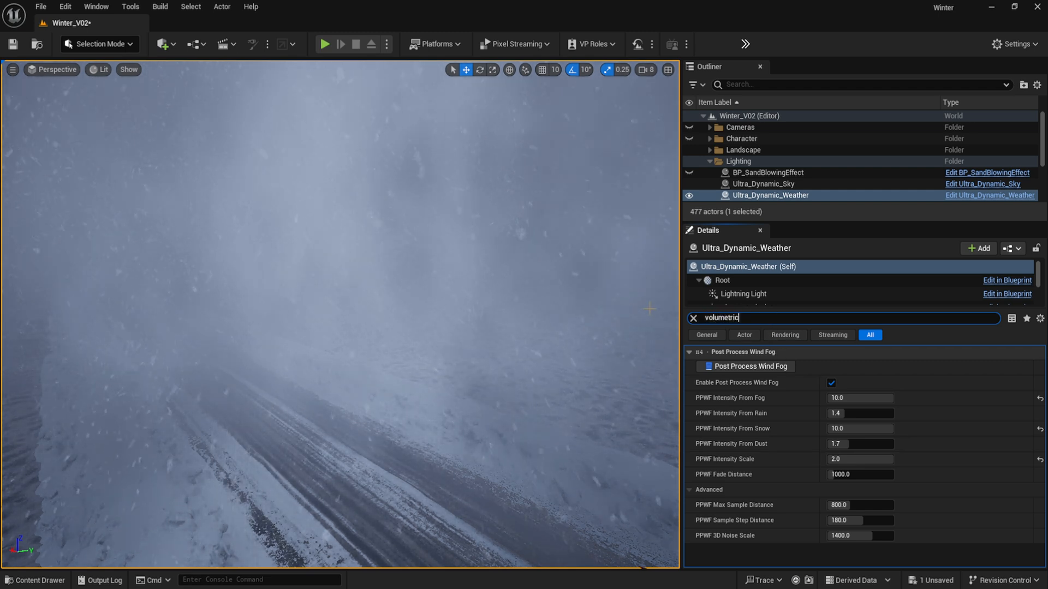
{"action": "type", "text": "fog"}
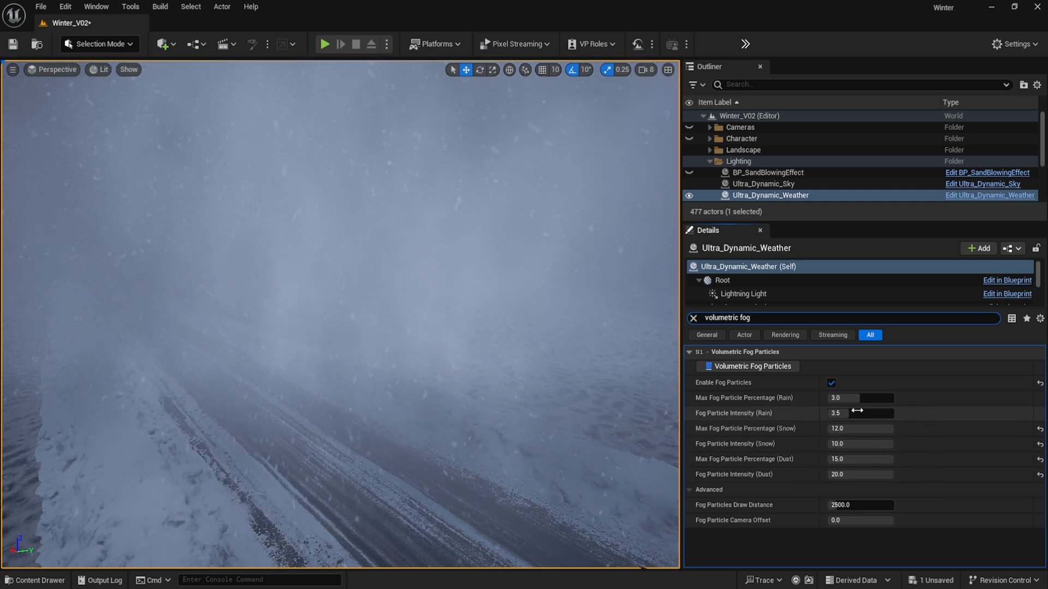
Clear the Details filter, then show and select BP_SandBlowingEffect to see its Sand Color settings
{"action": "left_click", "coordinate": [695, 318]}
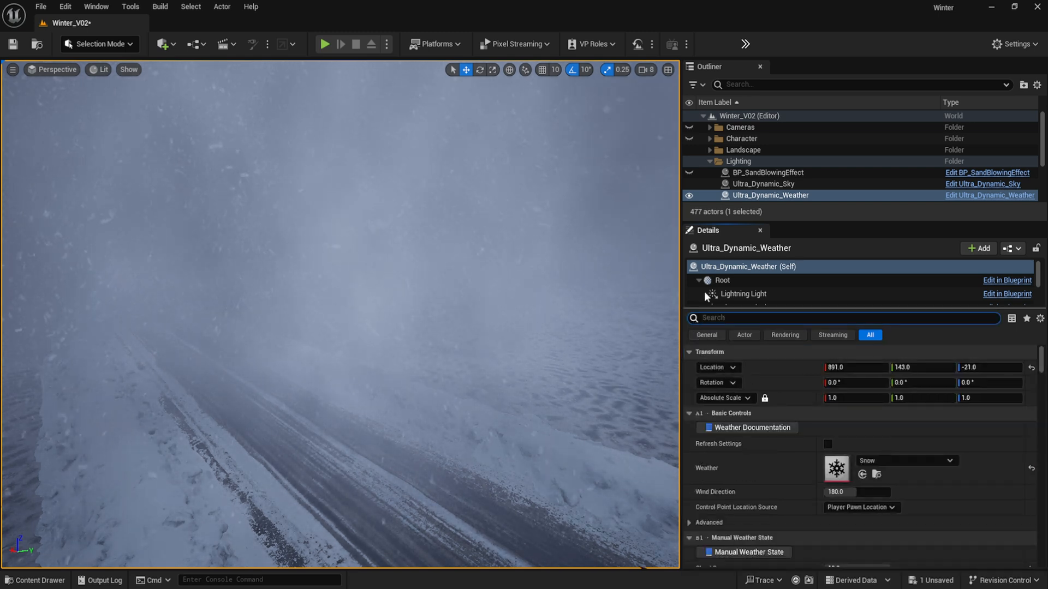
{"action": "left_click", "coordinate": [690, 172]}
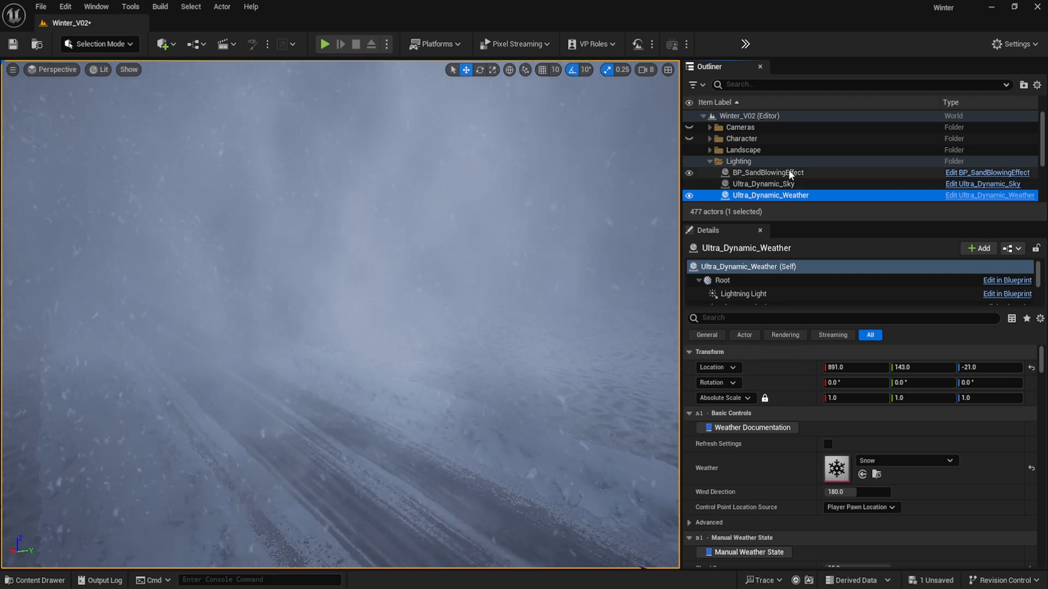
{"action": "left_click", "coordinate": [767, 172]}
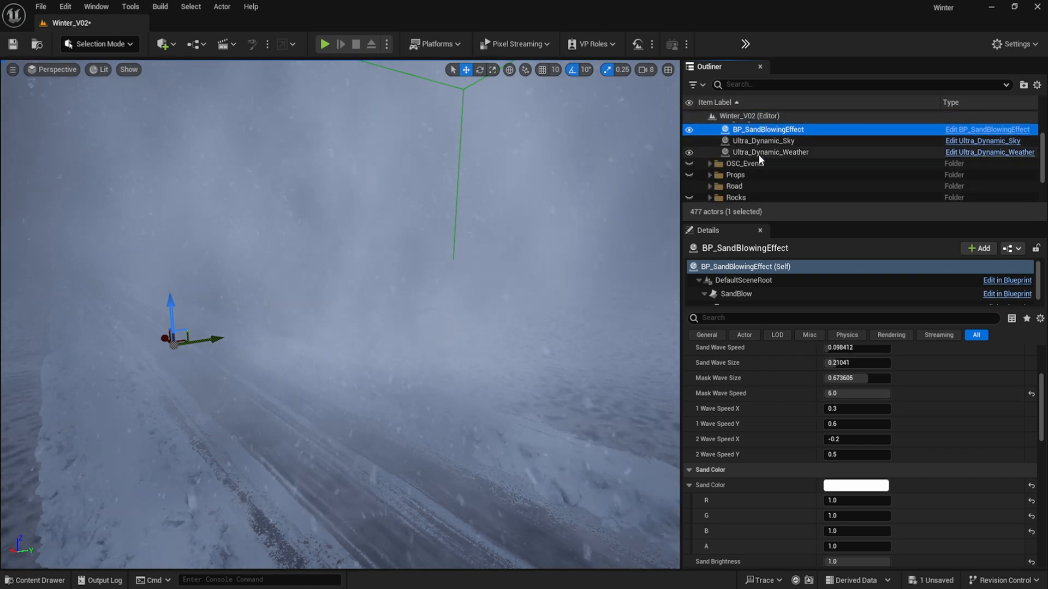
Select SM_Outcrop_01 through SM_Outcrop_4 together and filter Details for 'decal'
{"action": "scroll", "scroll_direction": "down", "scroll_amount": 3}
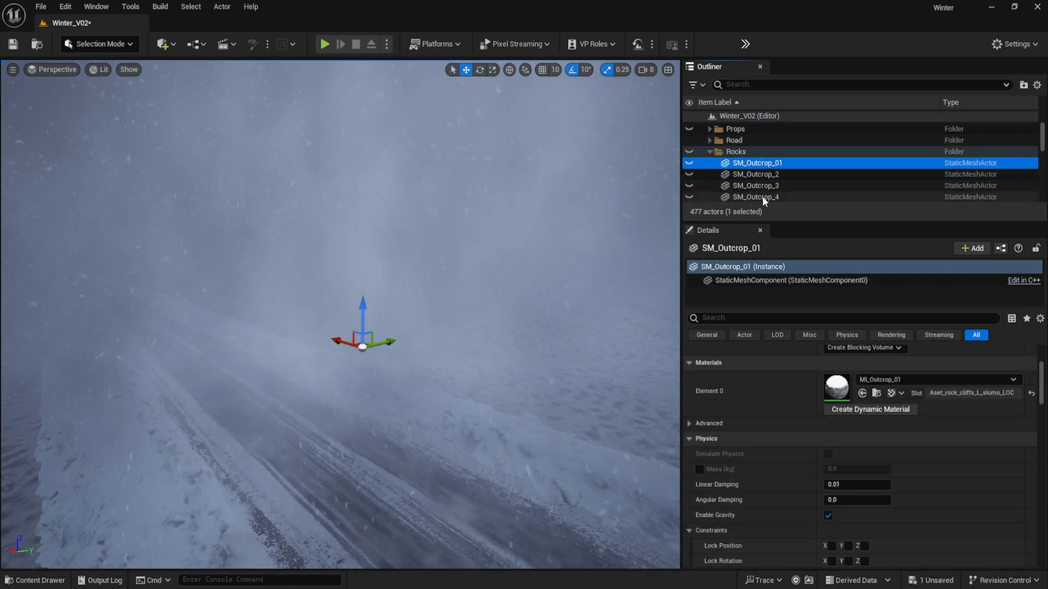
{"action": "left_click", "coordinate": [755, 197]}
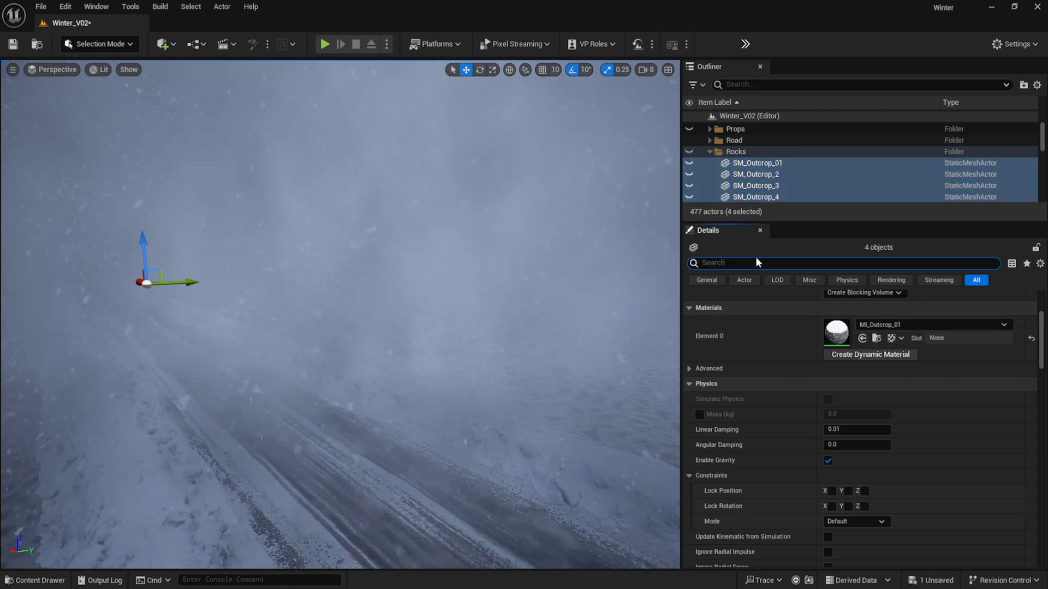
{"action": "type", "text": "decal"}
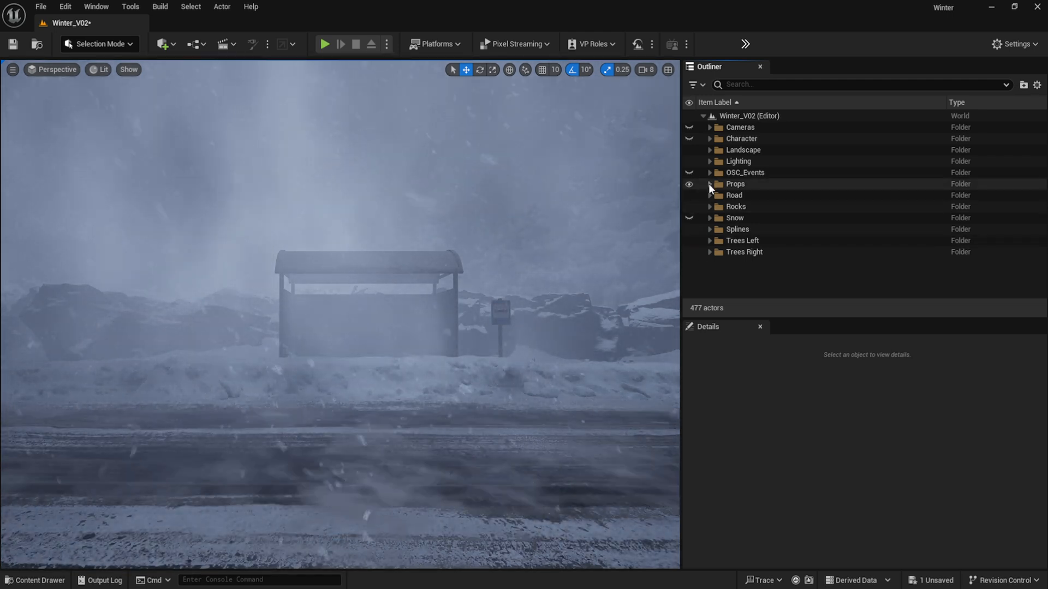
Expand the Props folder in the Outliner to list its objects
{"action": "left_click", "coordinate": [710, 161]}
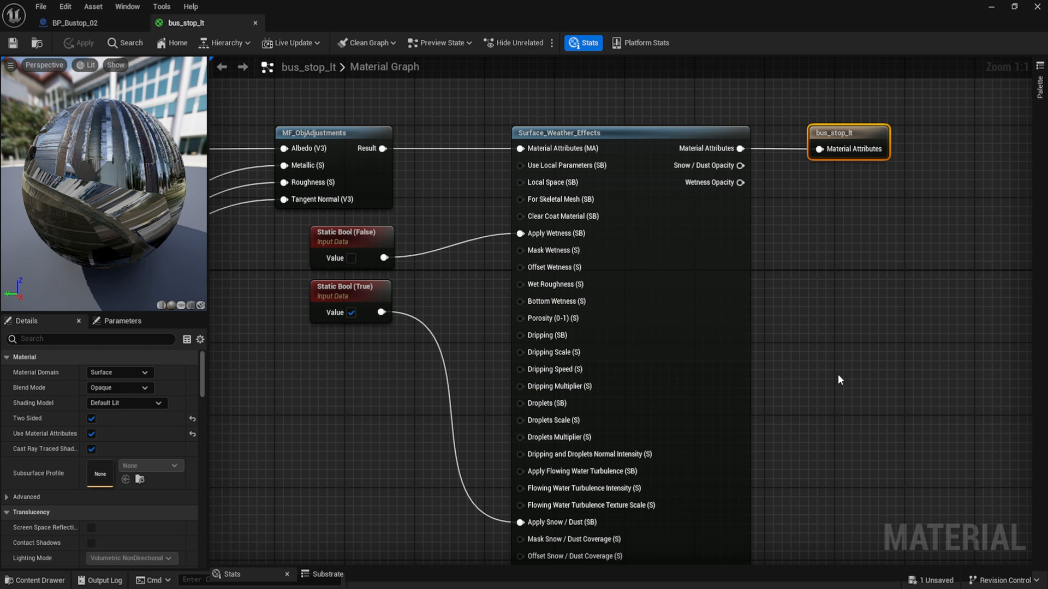
{"action": "mouse_move", "coordinate": [327, 336]}
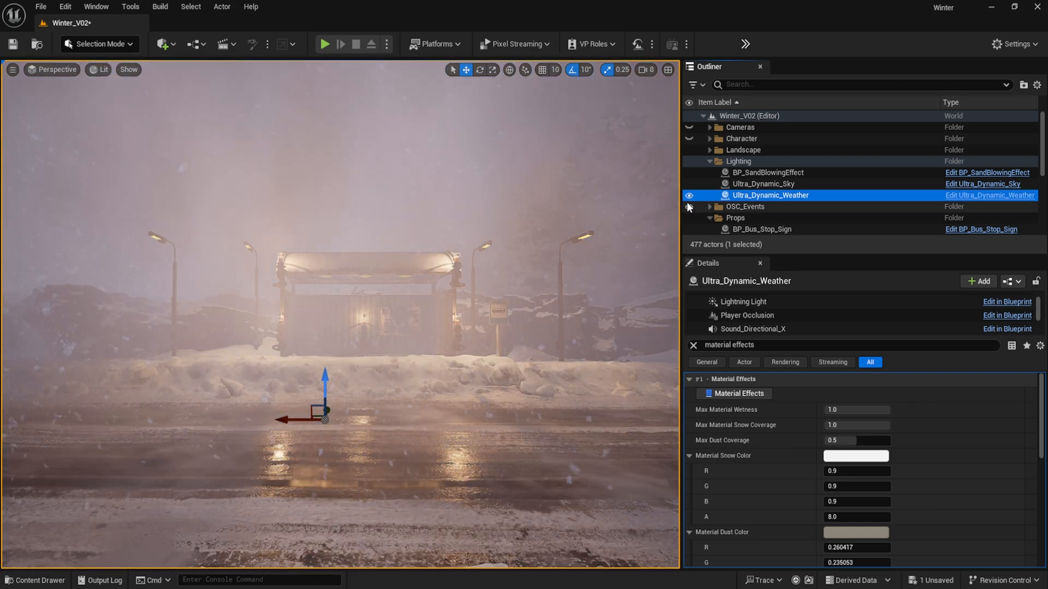
Unhide the OSC_Events folder so a figure appears in the bus stop
{"action": "left_click", "coordinate": [709, 217]}
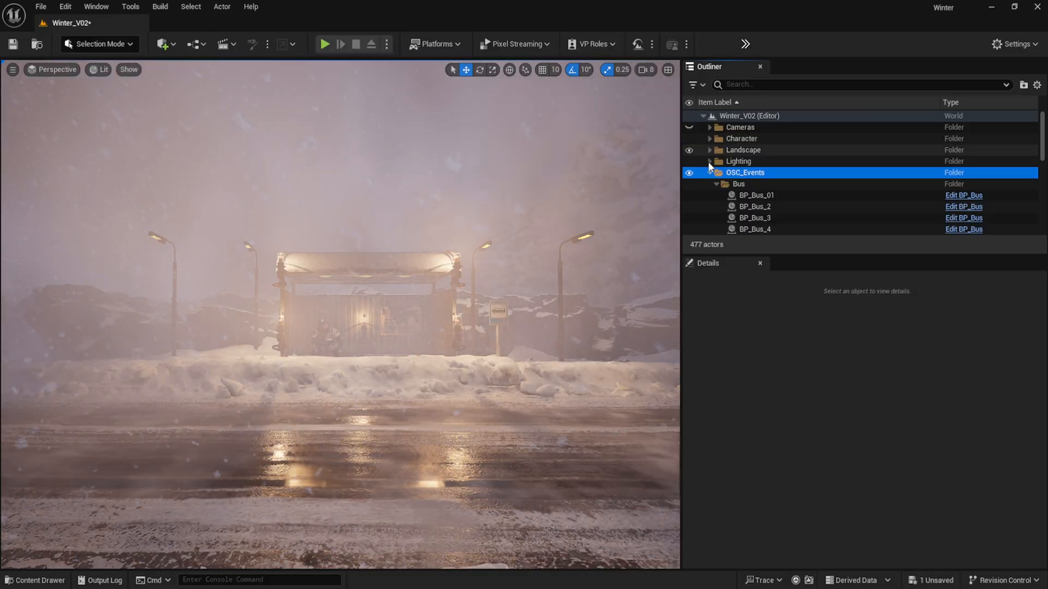
Collapse the Lighting and OSC_Events folders in the Outliner
{"action": "left_click", "coordinate": [709, 173]}
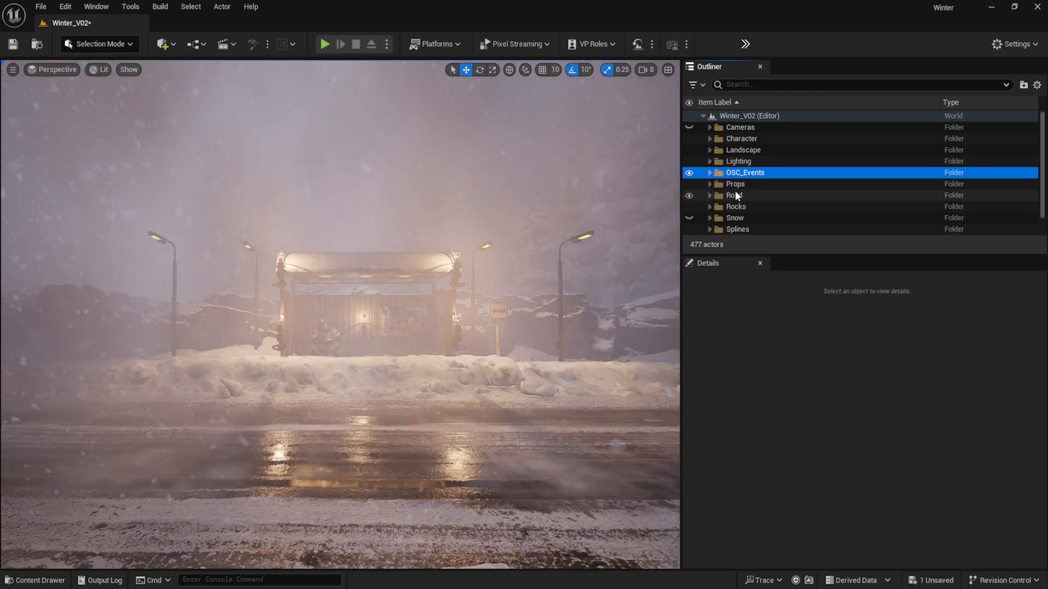